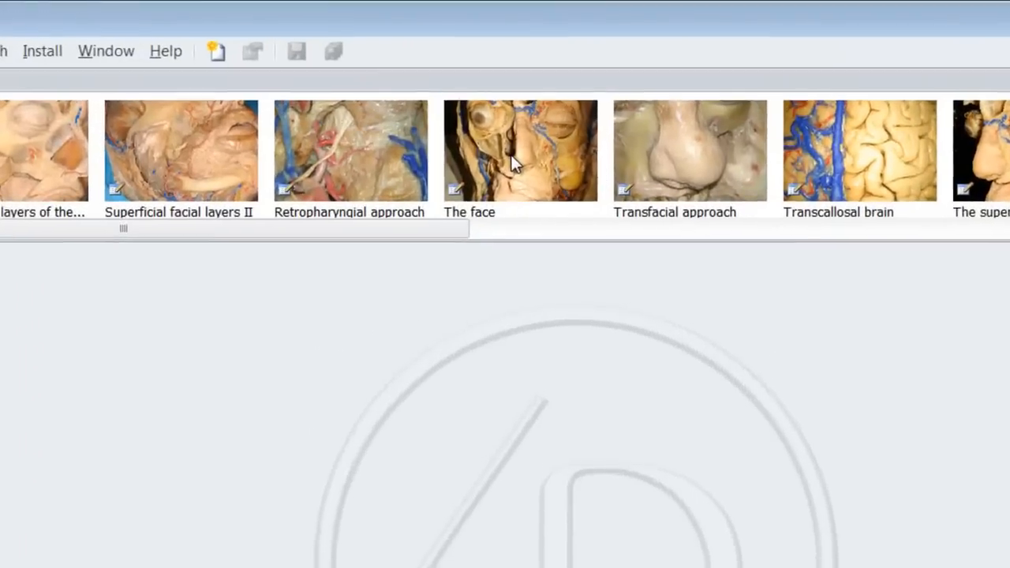
Step: Open The face module for editing from the Available Modules list
double_click(516, 154)
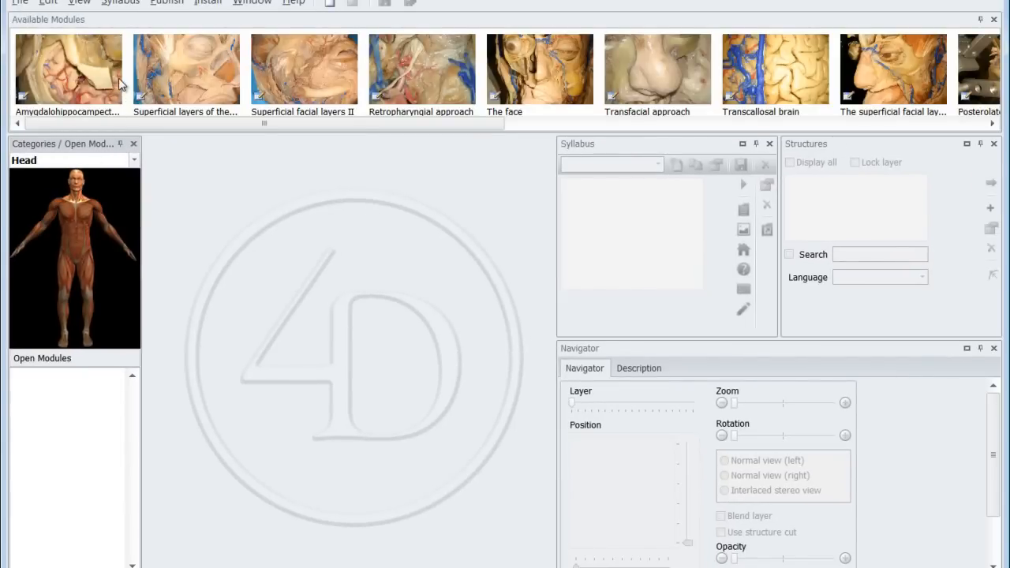
double_click(186, 69)
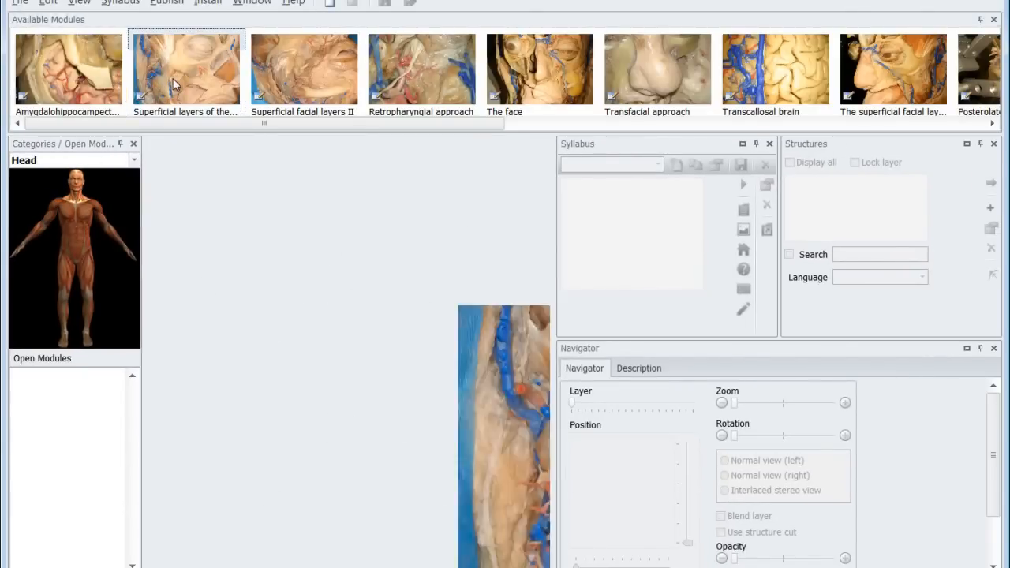
double_click(186, 68)
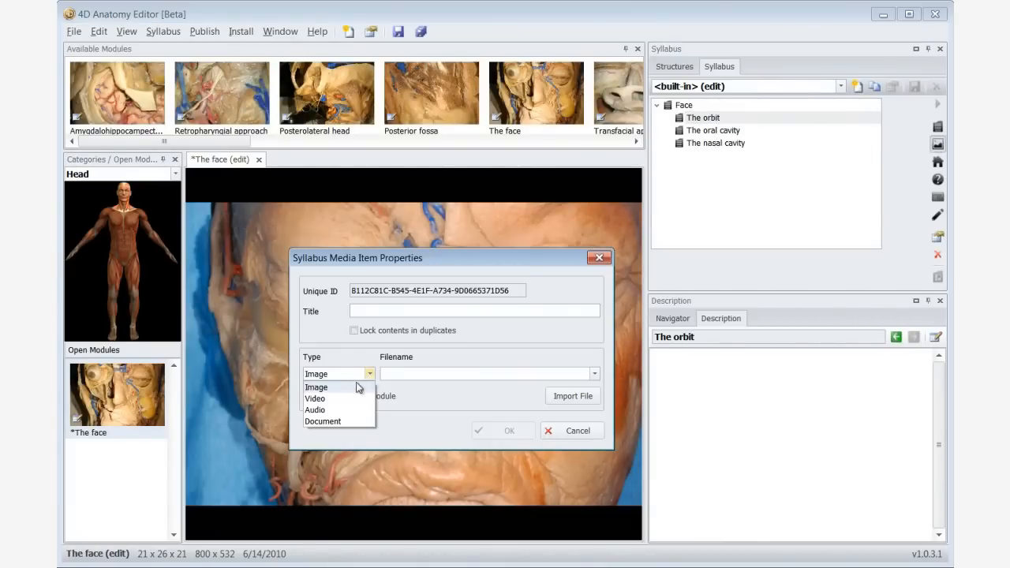
Step: Add an Image media item titled 'The muscles of the eye' under The orbit
click(573, 396)
text(The muscles of the eye)
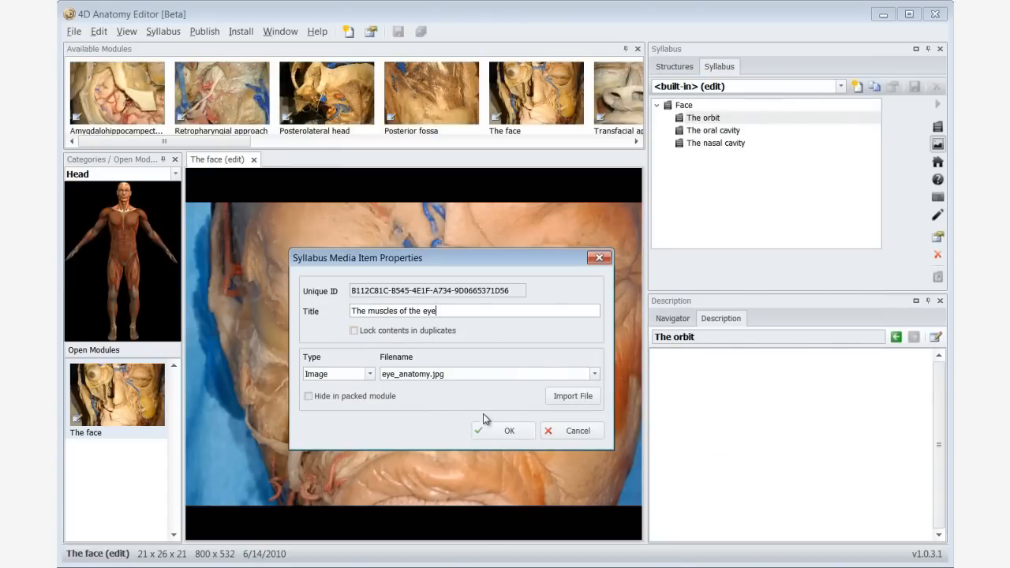
click(510, 430)
text(D)
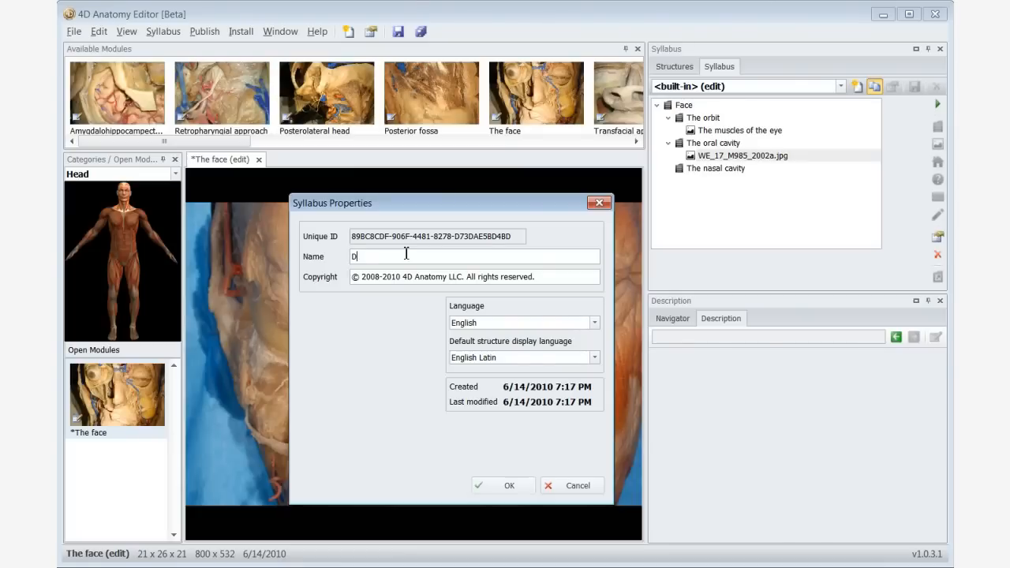
Step: Enter 'Dr Professor's syllabus' as the new syllabus name and confirm
text(r Professor's)
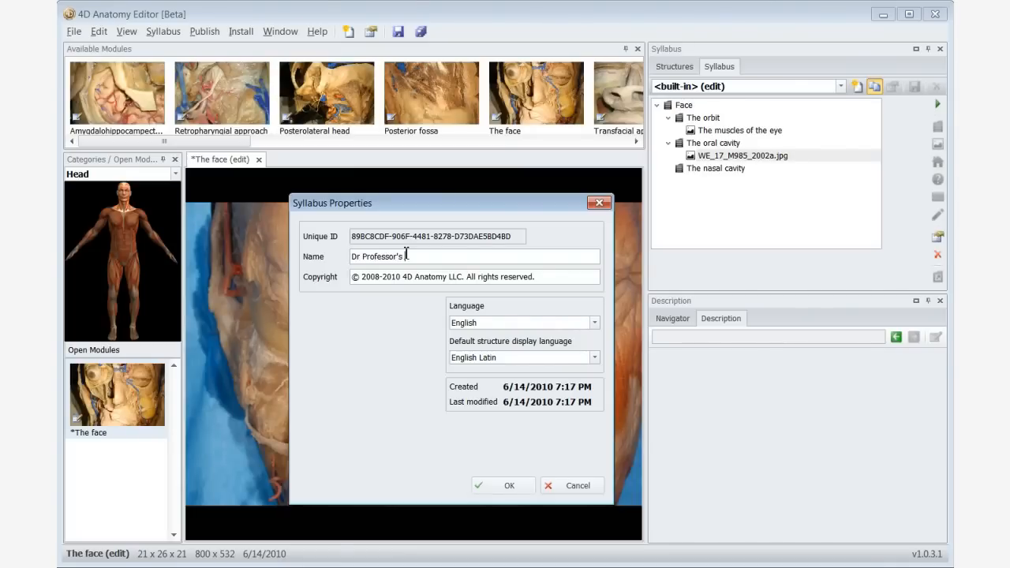
text(Syllabus)
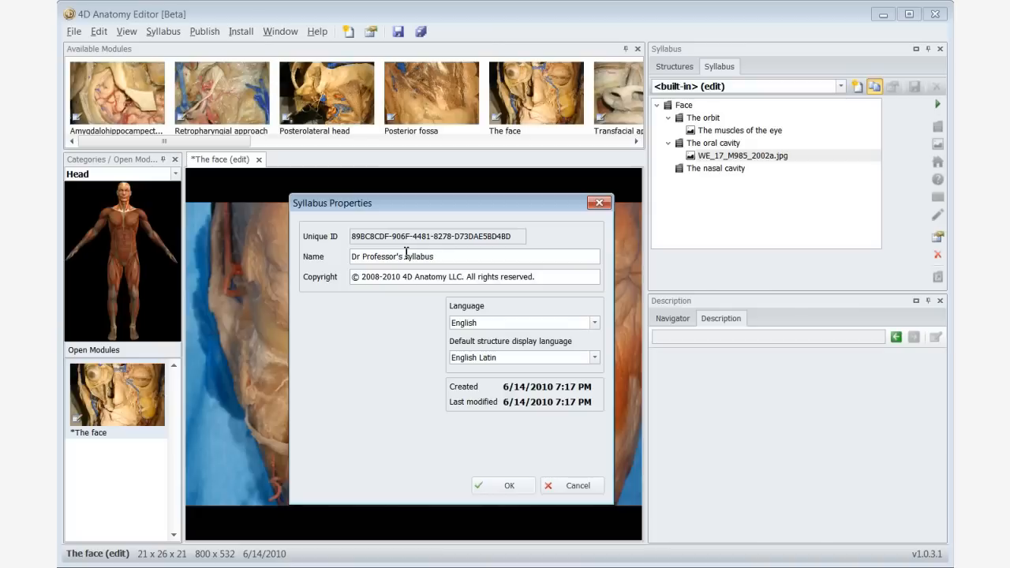
click(509, 486)
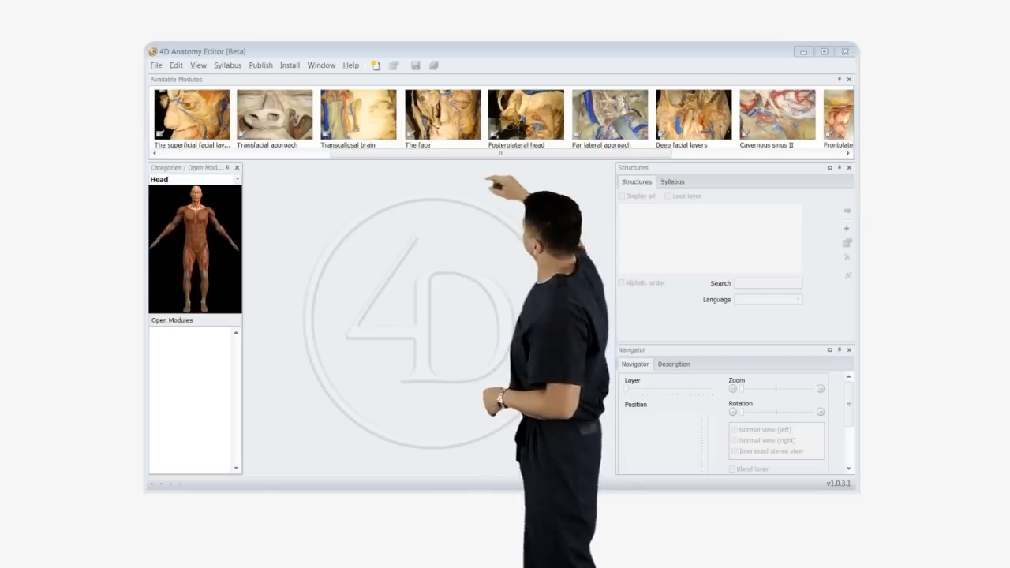
Step: Open Cavernous sinus II and set the blended layer opacity to 29%
double_click(443, 114)
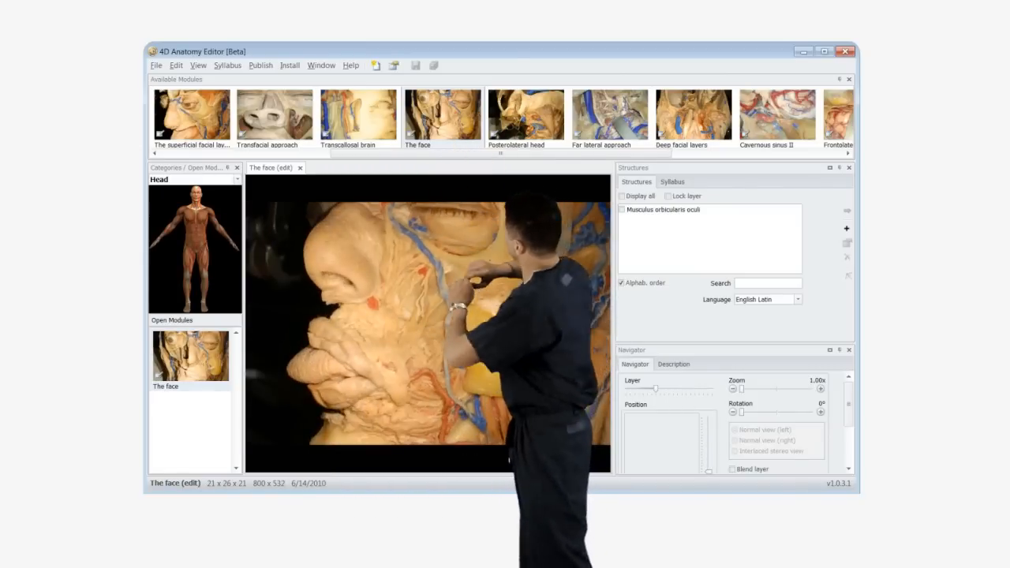
drag(742, 388, 797, 388)
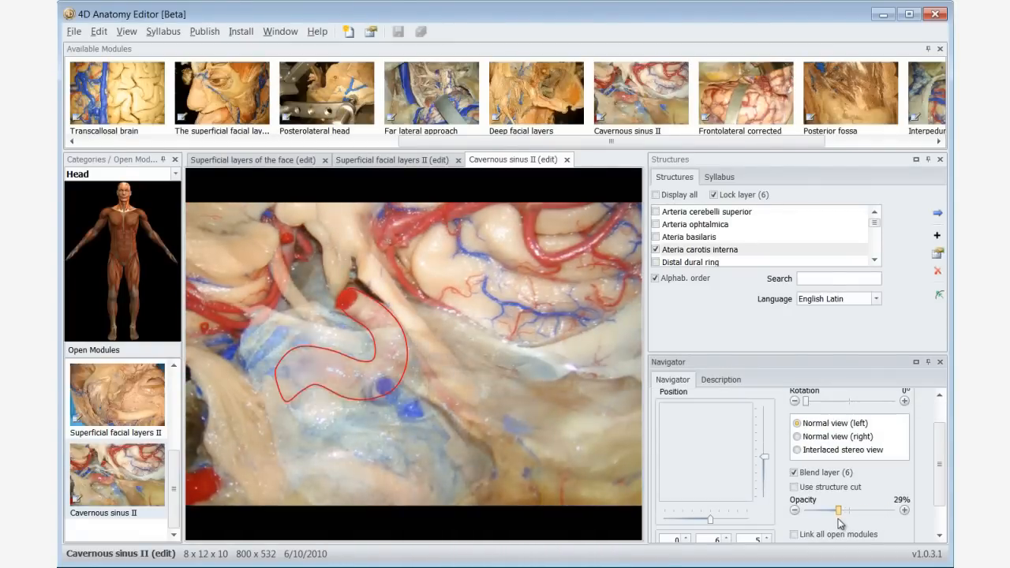
Step: Show the facial bones Quiz item from the Amygdalohippocampectomy syllabus
click(793, 487)
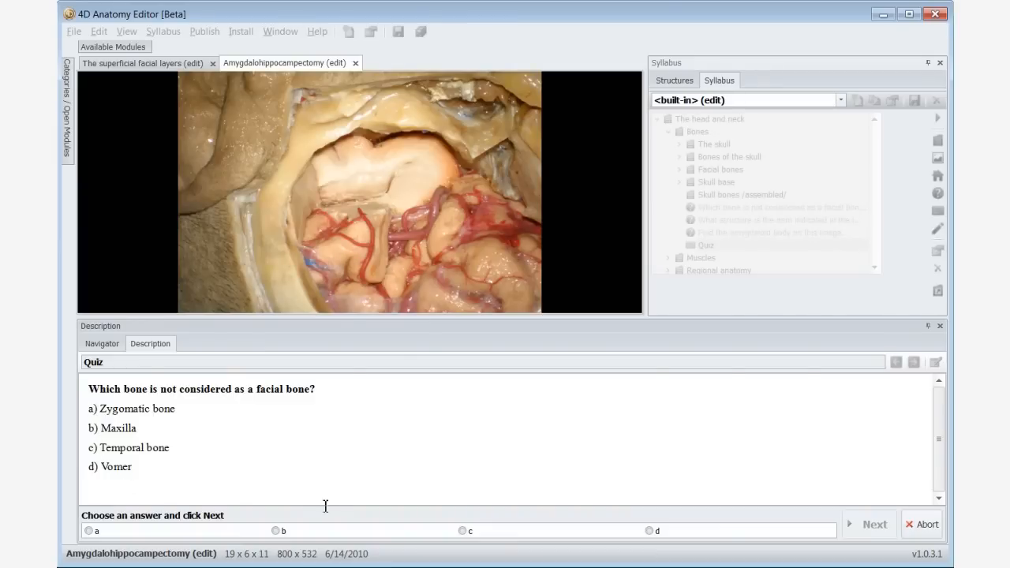
Step: Add Comment 1 noting the amygdaloid body lies in front of the temporal horn
click(461, 530)
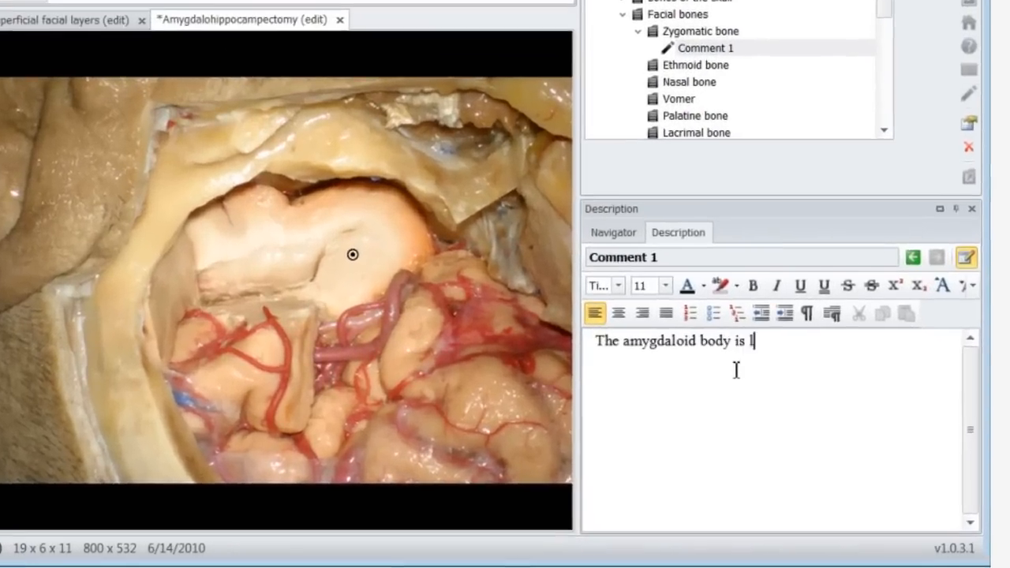
text(ocated in front of the temporal horn of the lateral)
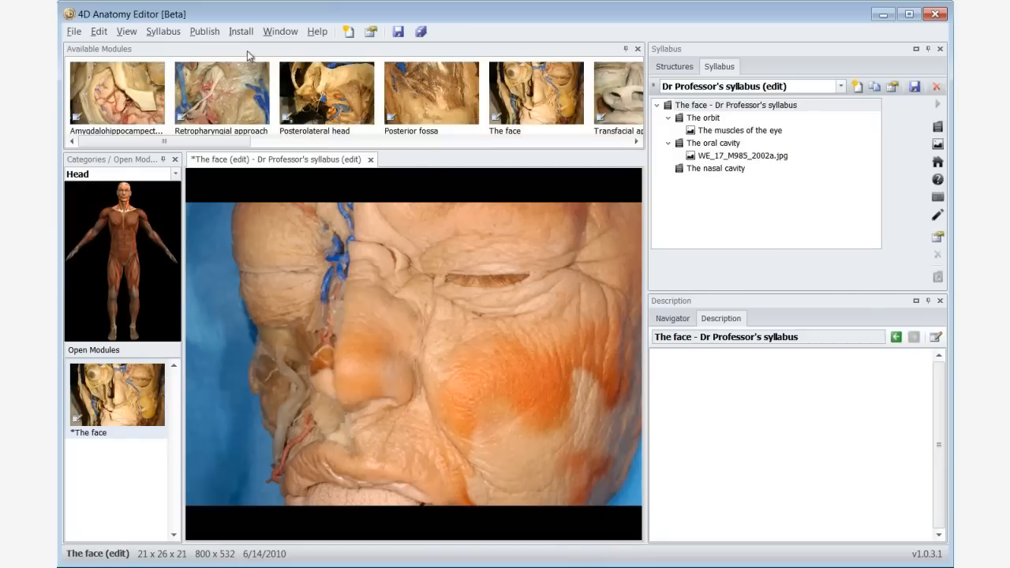
Step: Pack Dr Professor's syllabus for The face into a publish destination file
click(204, 31)
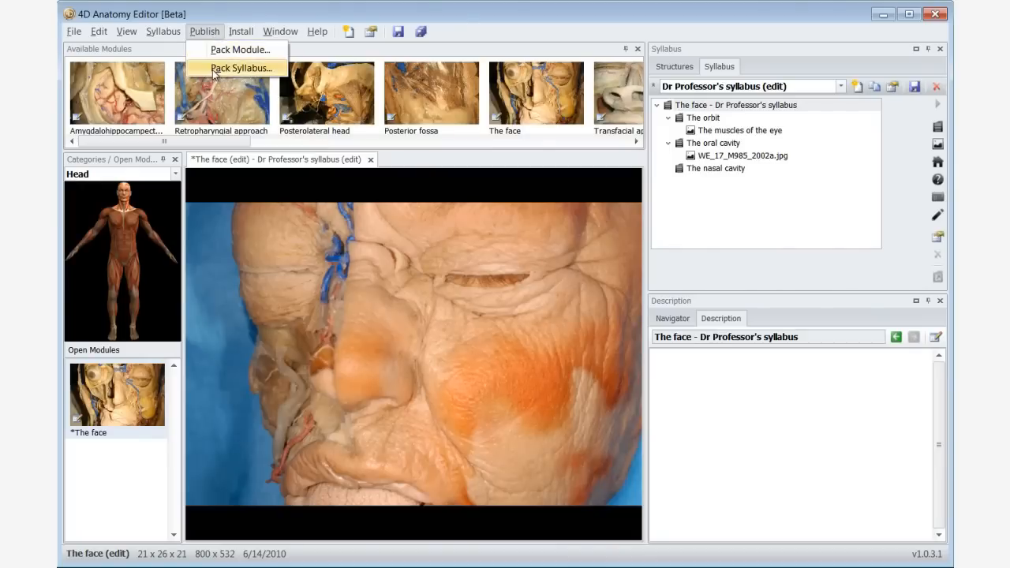
click(237, 67)
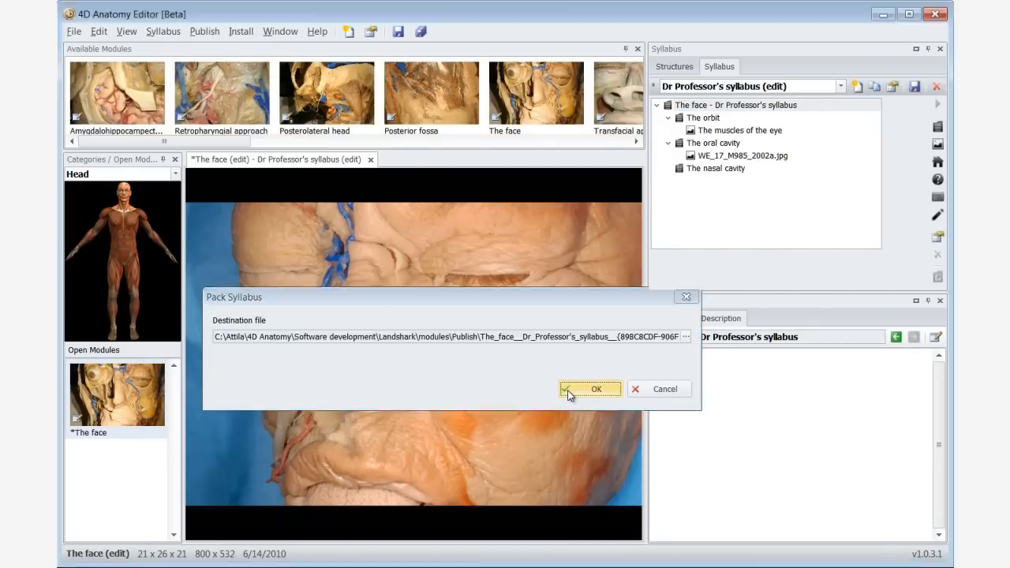
click(591, 389)
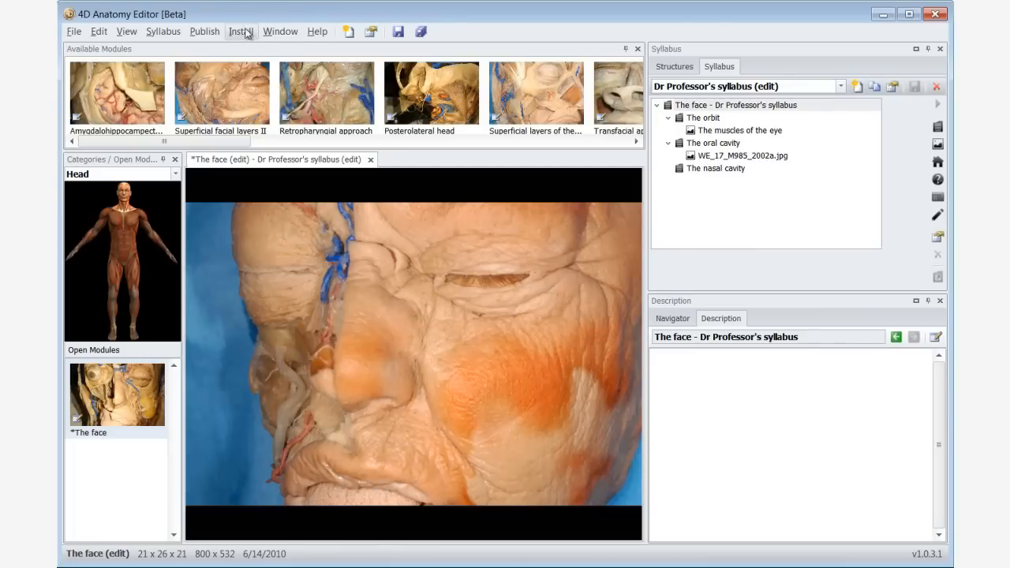
click(241, 31)
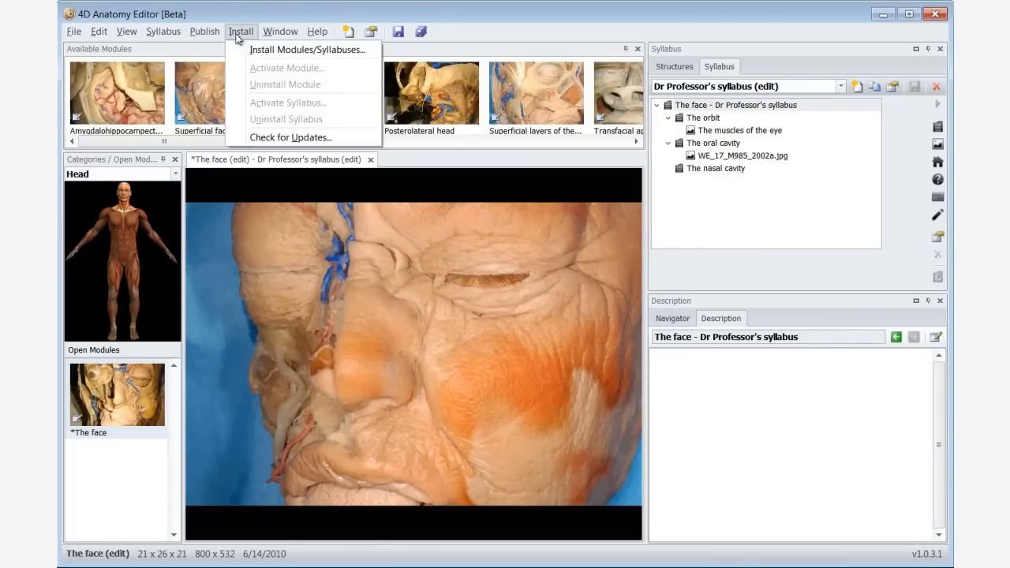